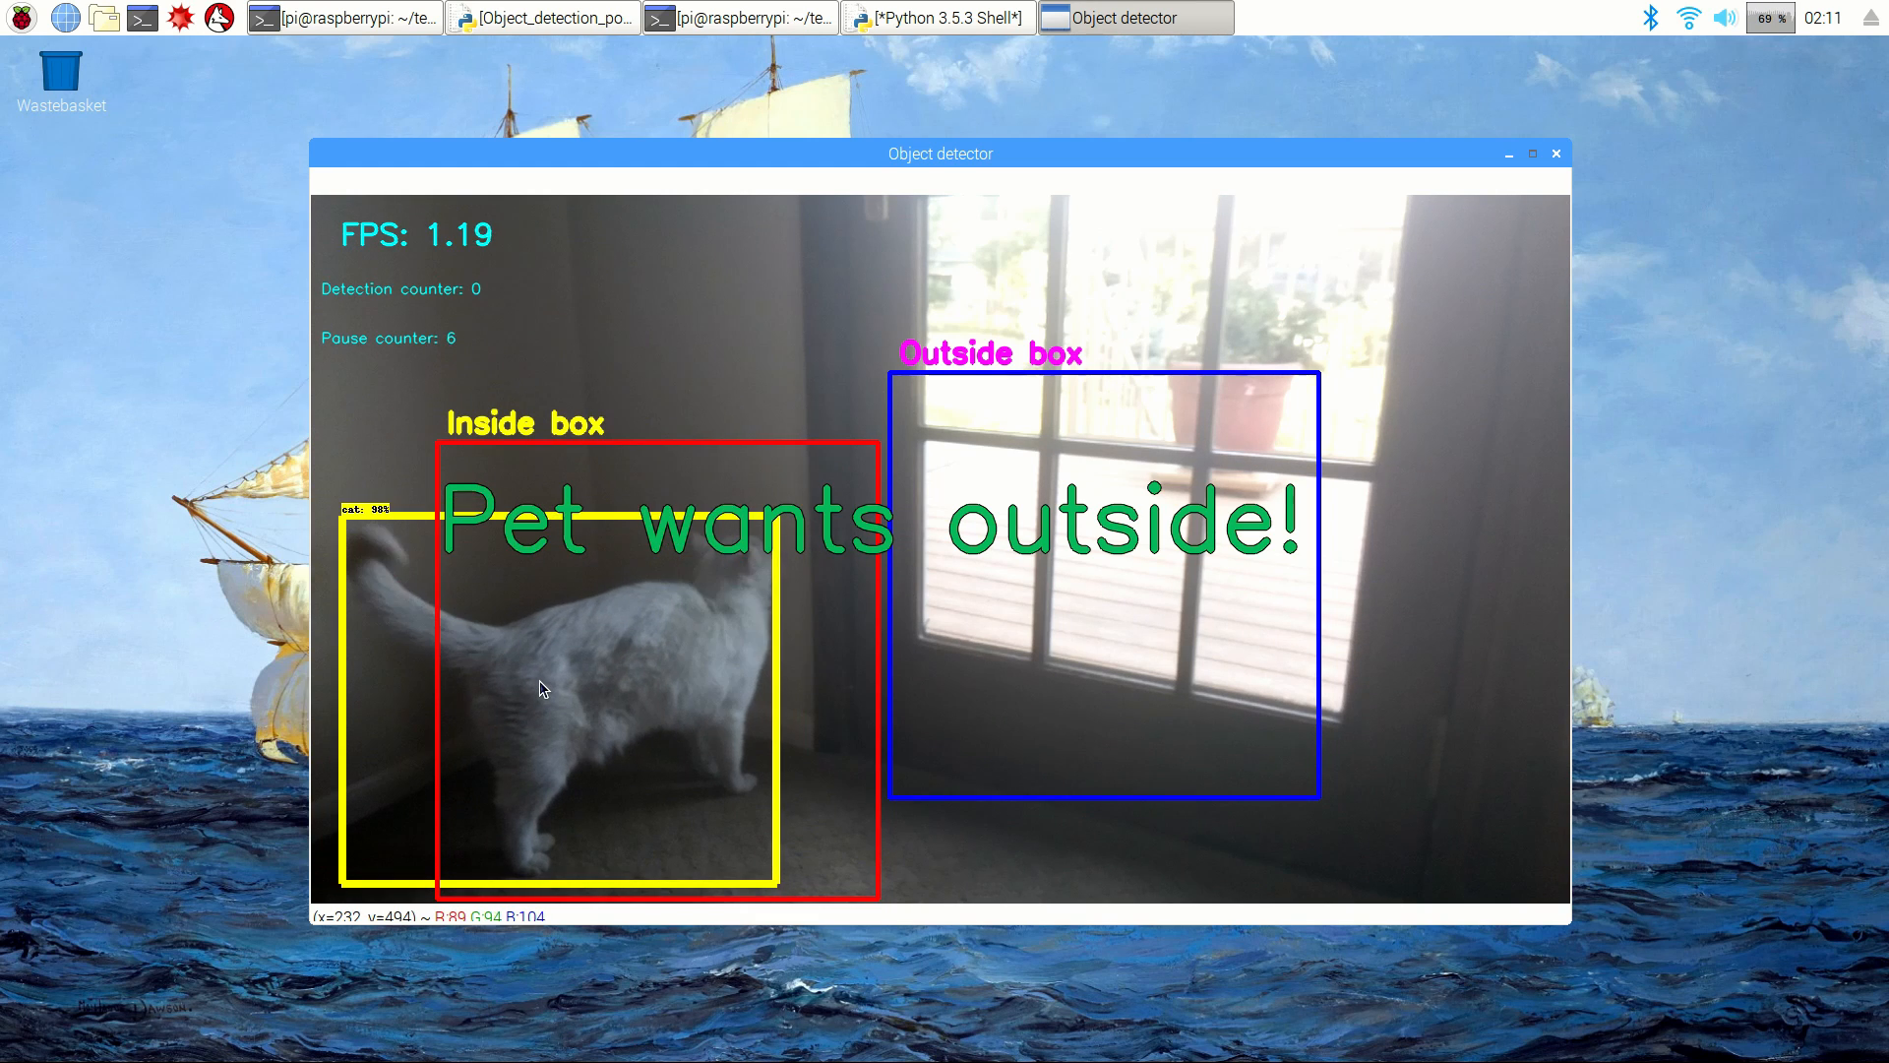
left_click(1555, 153)
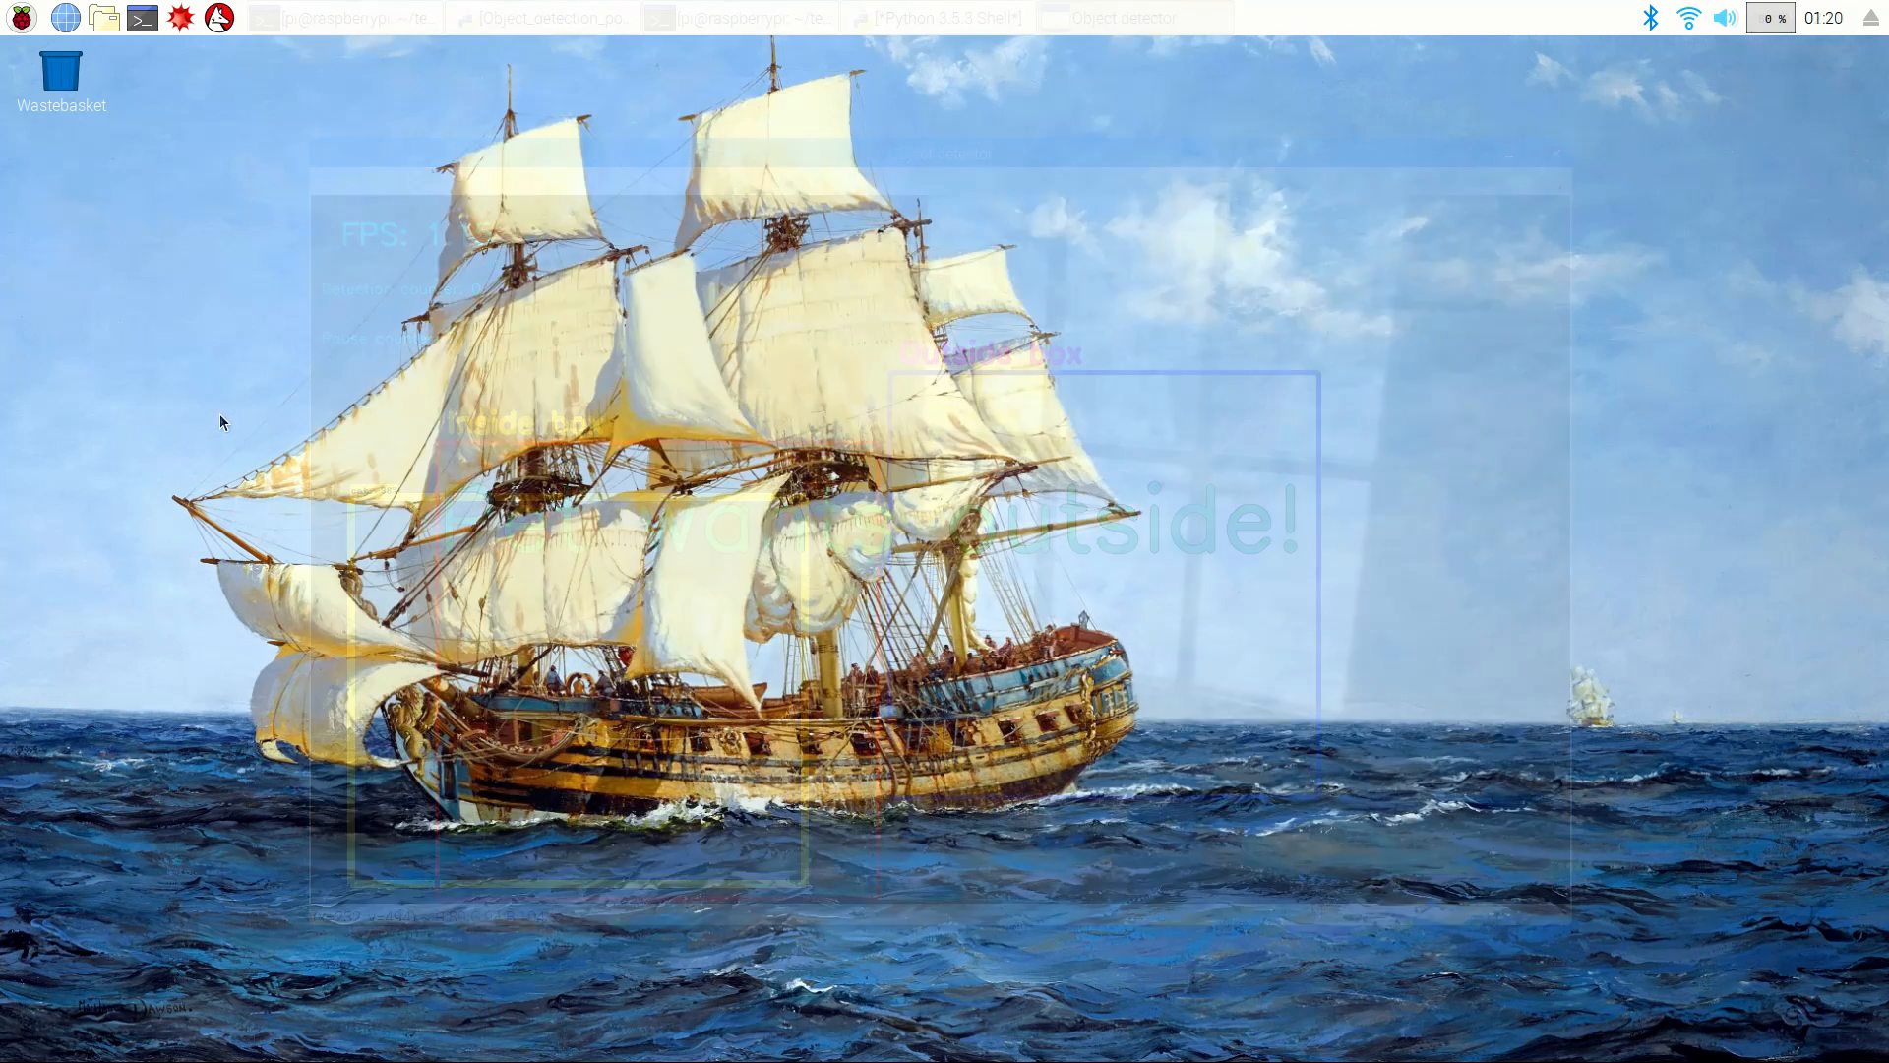